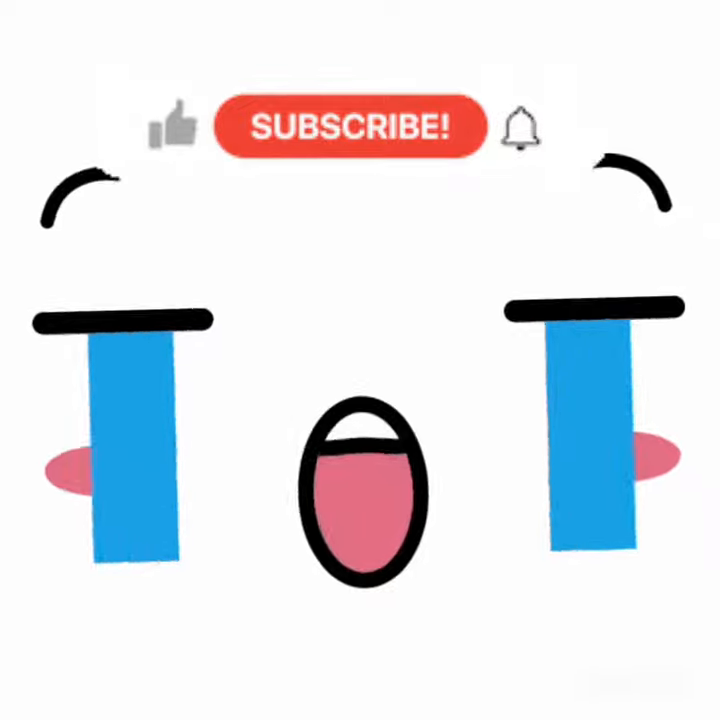
click(172, 128)
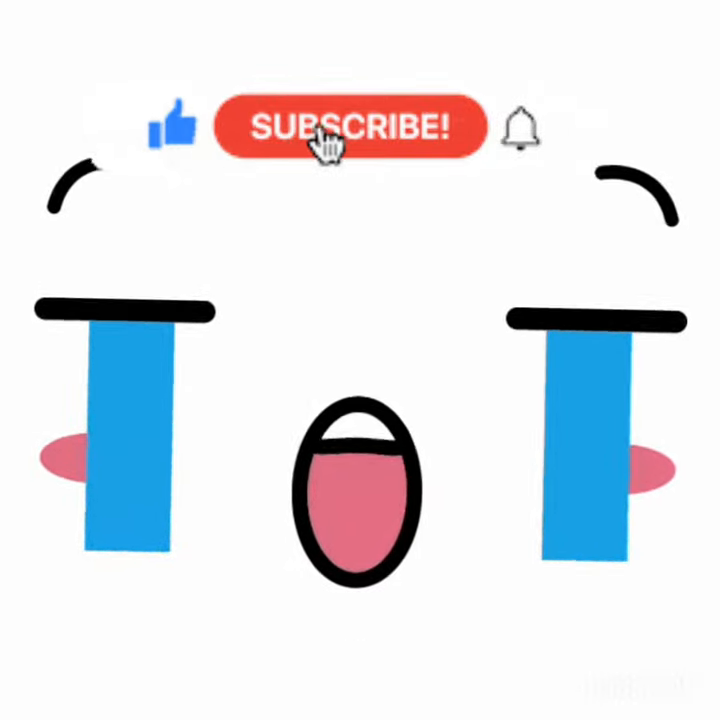
click(344, 128)
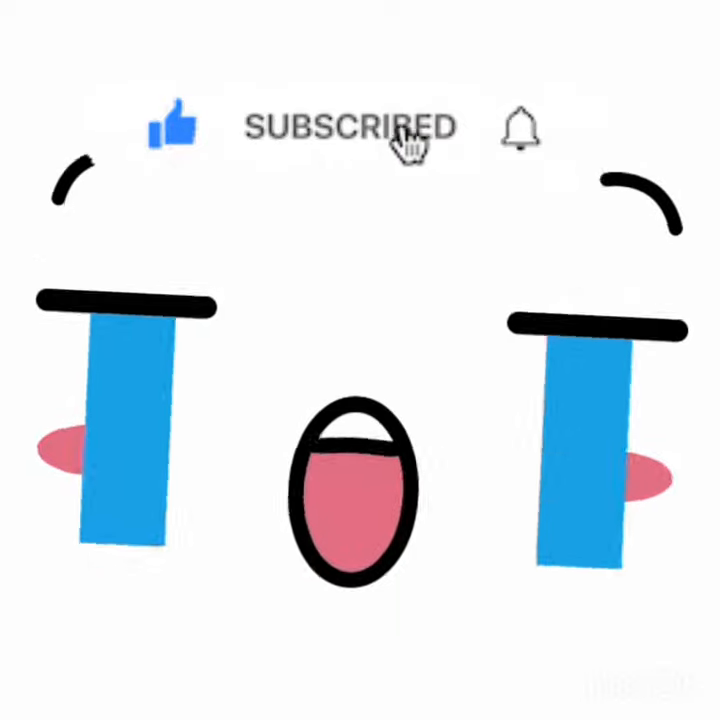